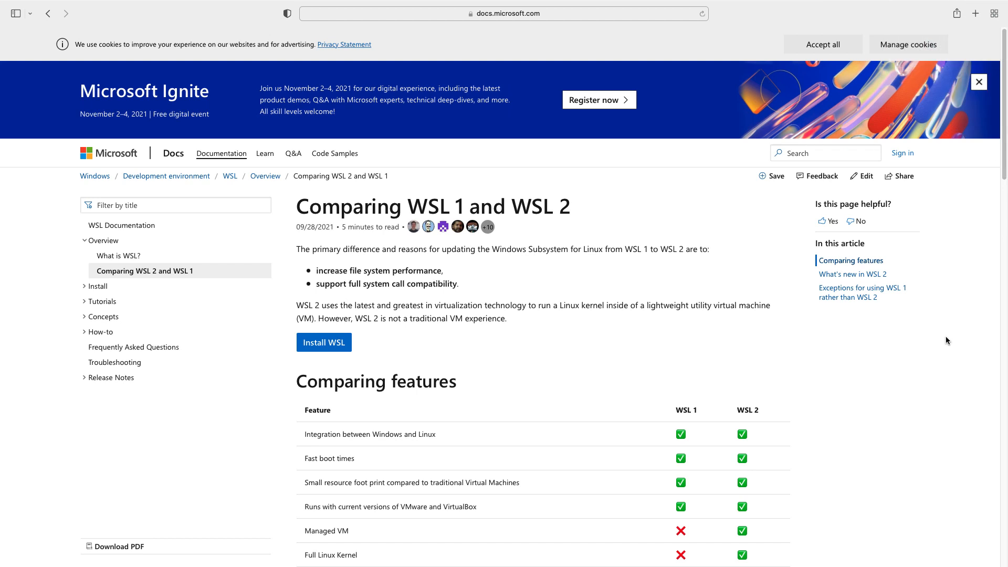
Close the Microsoft Ignite banner and scroll the article to 'Exceptions for using WSL 1 rather than WSL 2'
click(979, 82)
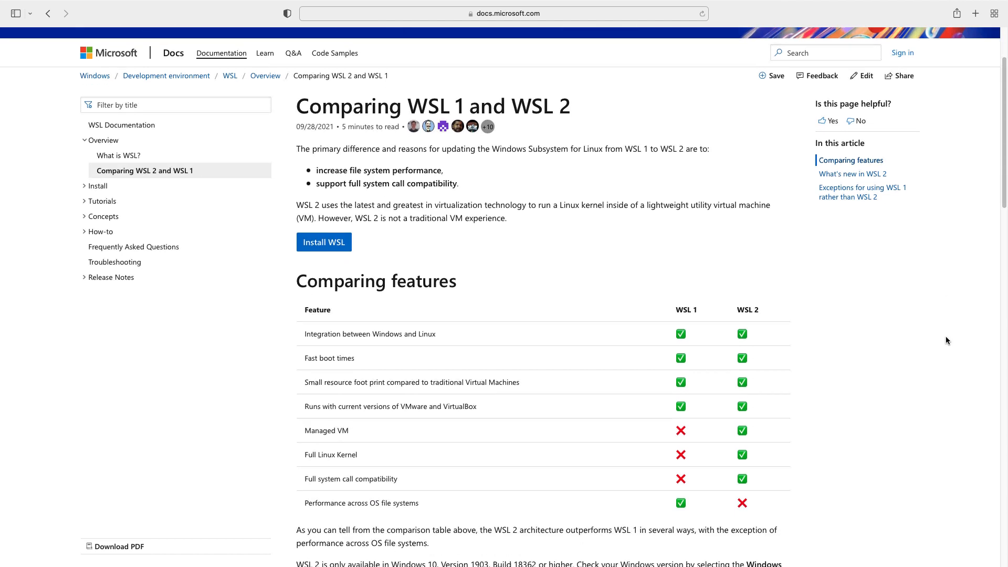
scroll(down, 3)
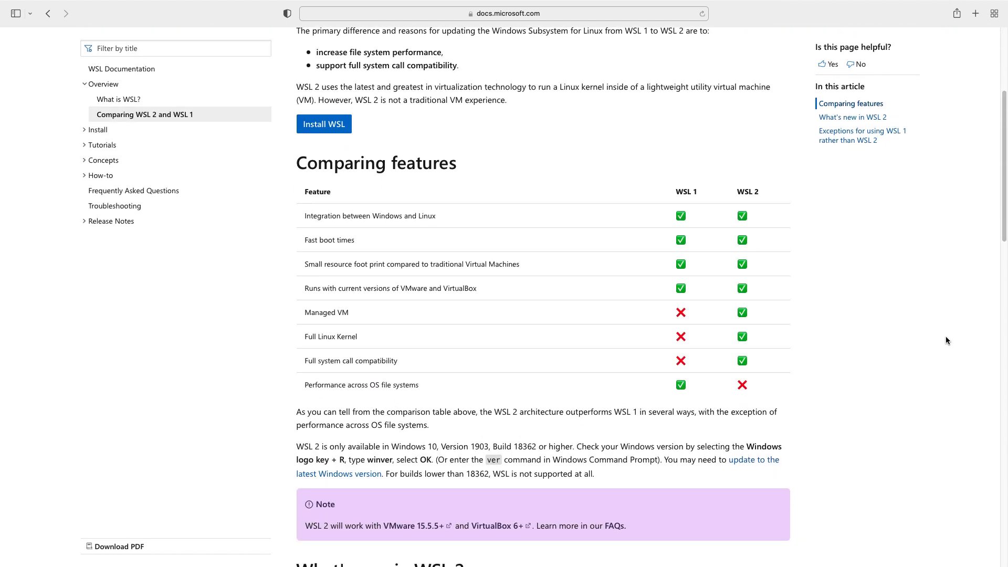
scroll(down, 3)
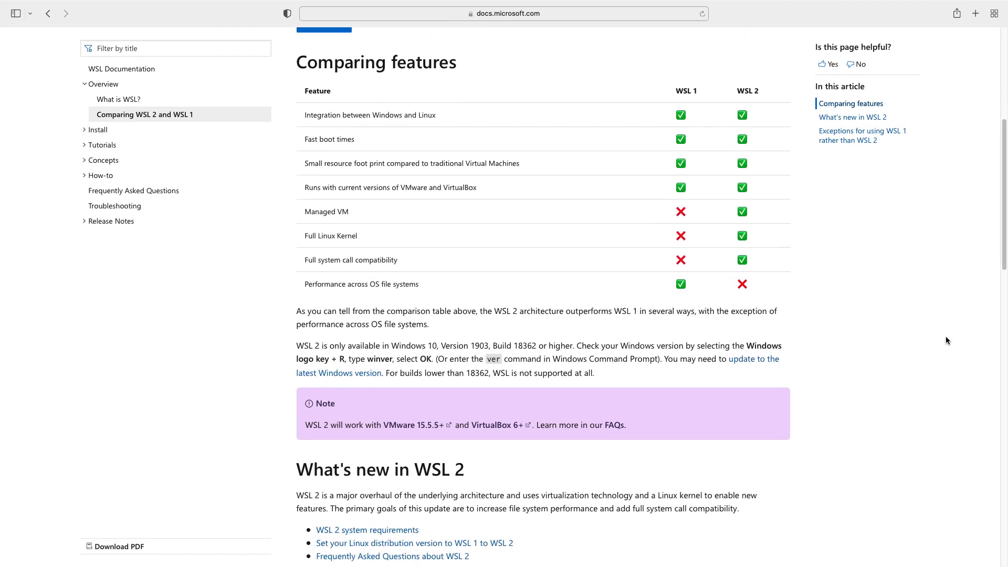
scroll(down, 3)
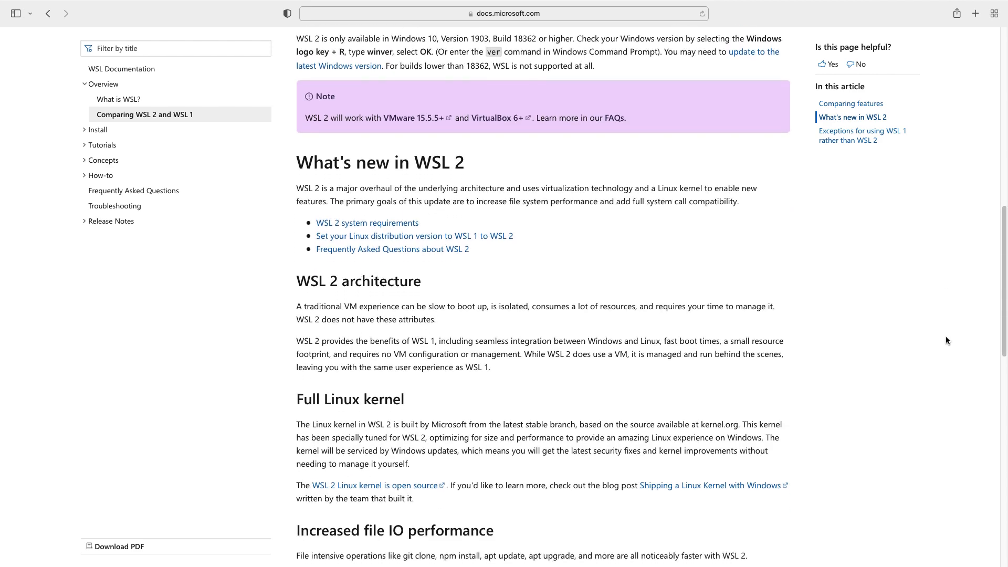
scroll(down, 3)
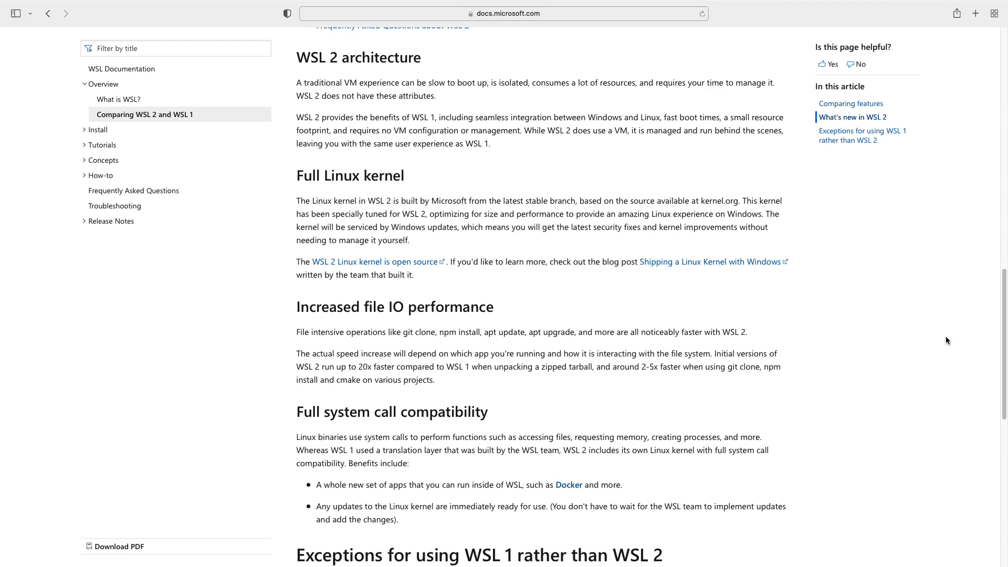
scroll(down, 3)
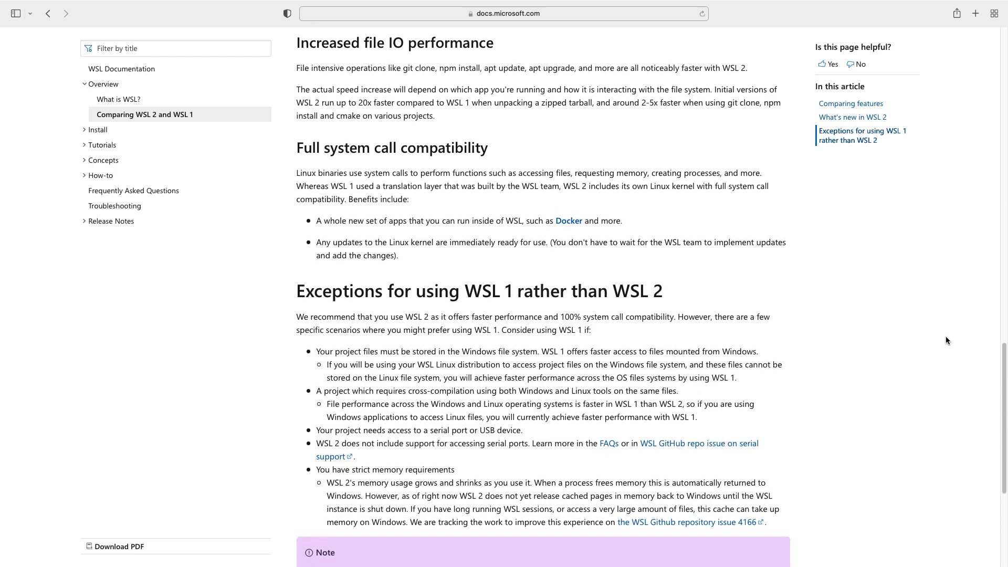
scroll(down, 3)
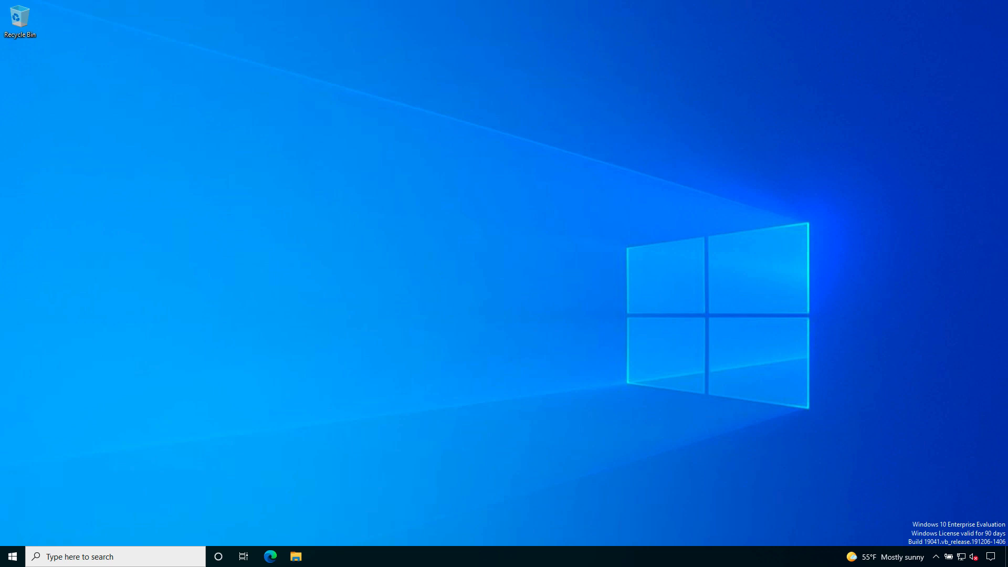
mouse_move(13, 558)
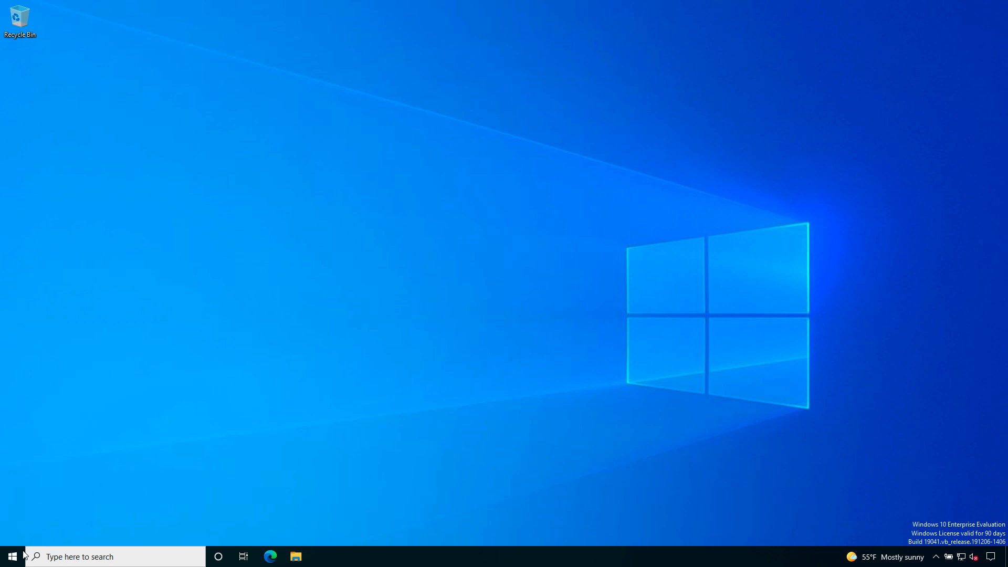
Search 'powershell' in the taskbar and launch Windows PowerShell as administrator
text(p)
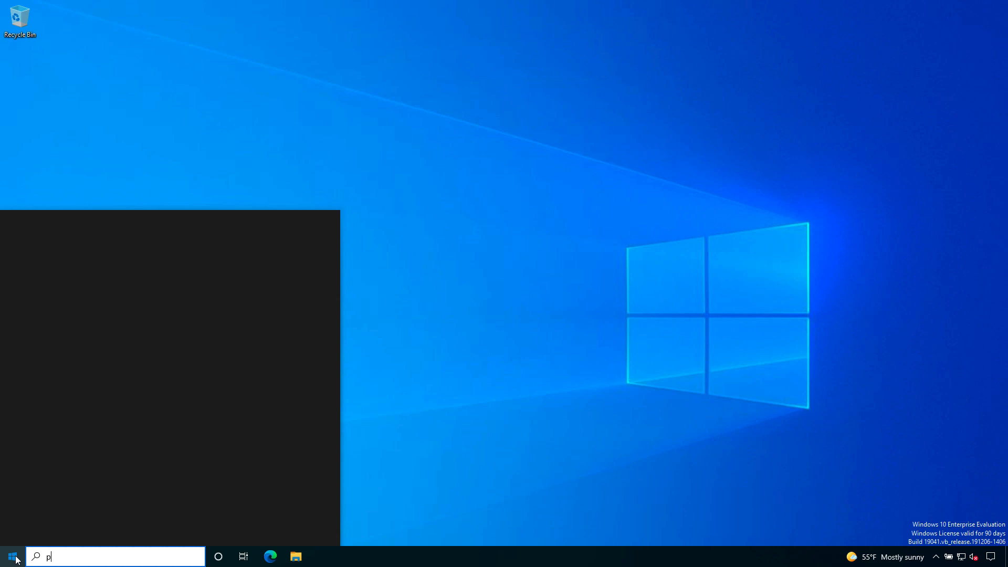
text(owe)
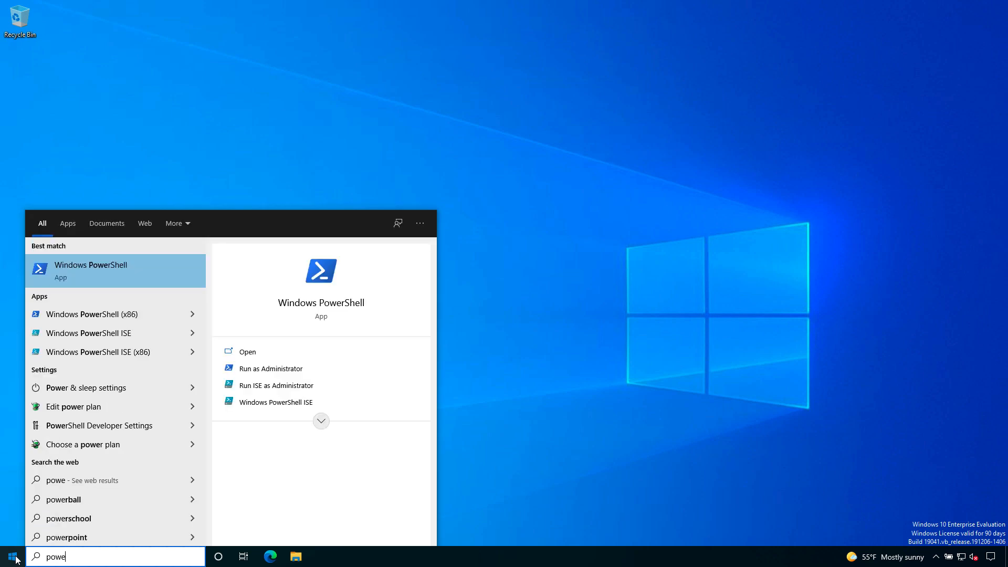
mouse_move(111, 279)
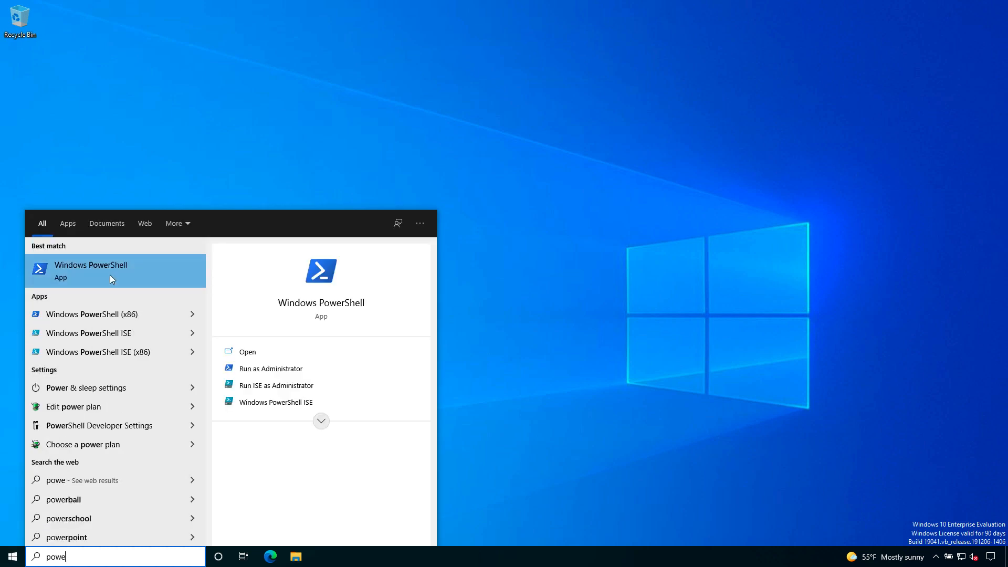
mouse_move(116, 285)
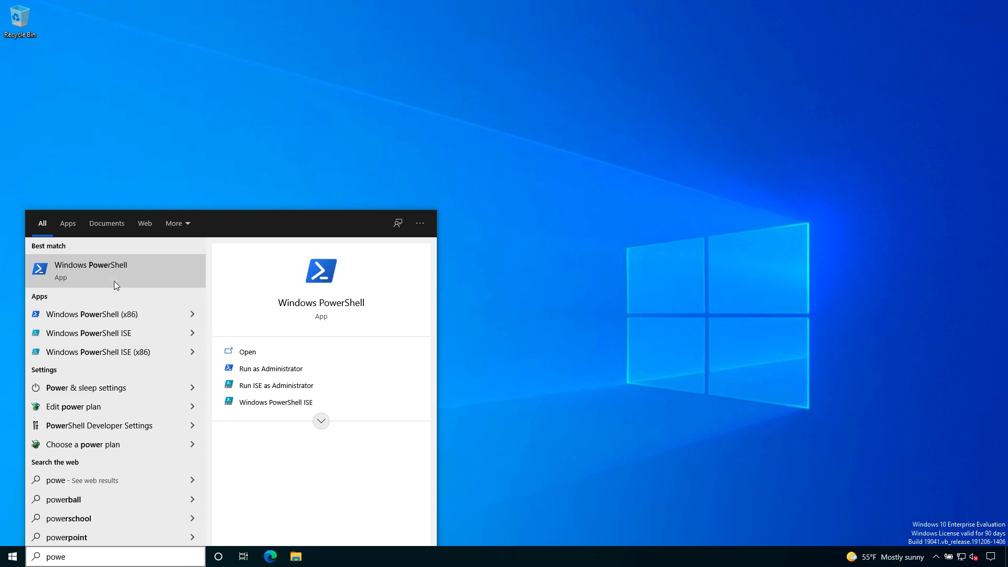
click(270, 368)
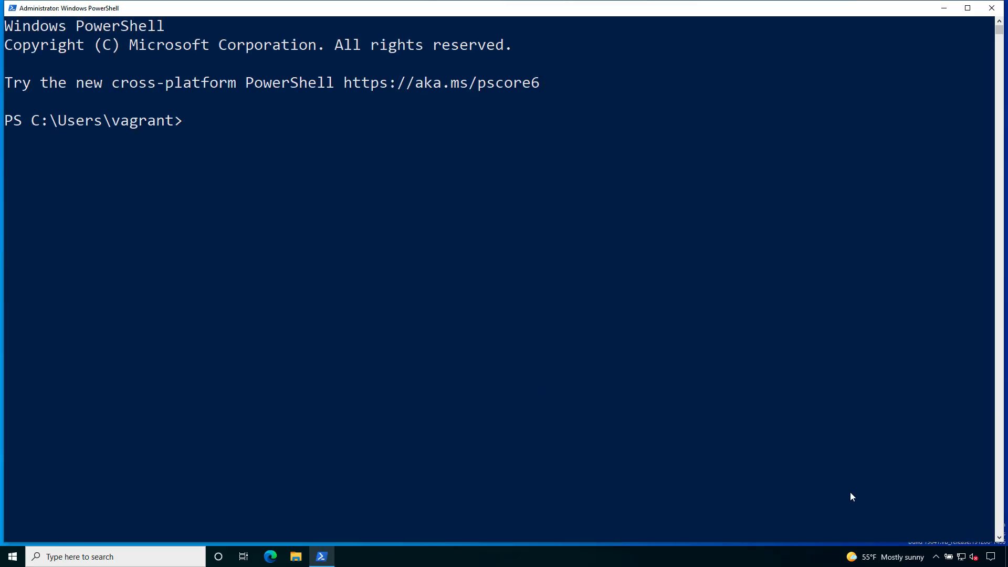
mouse_move(979, 516)
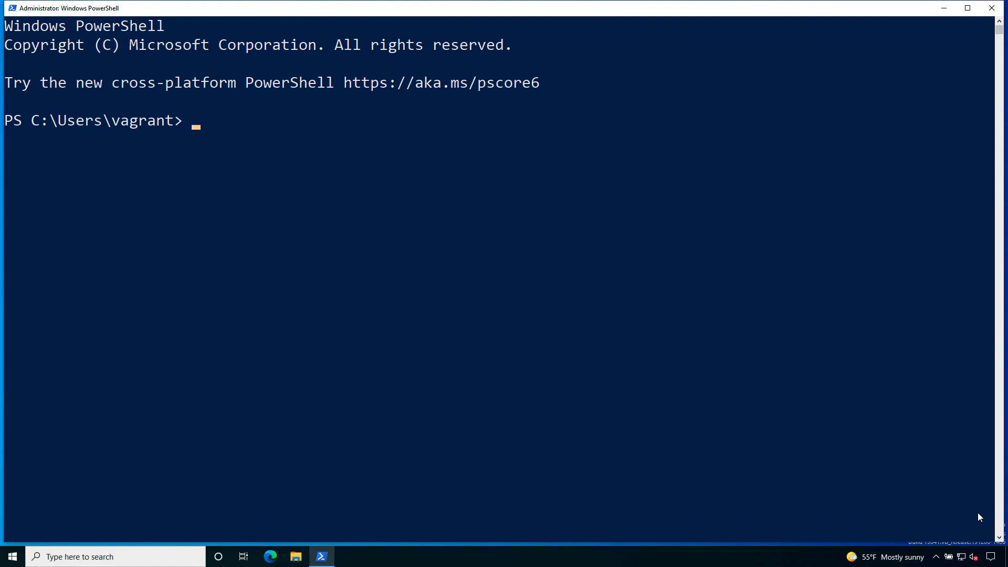
Run wsl --help and scroll through its install and list usage options
text(wsl)
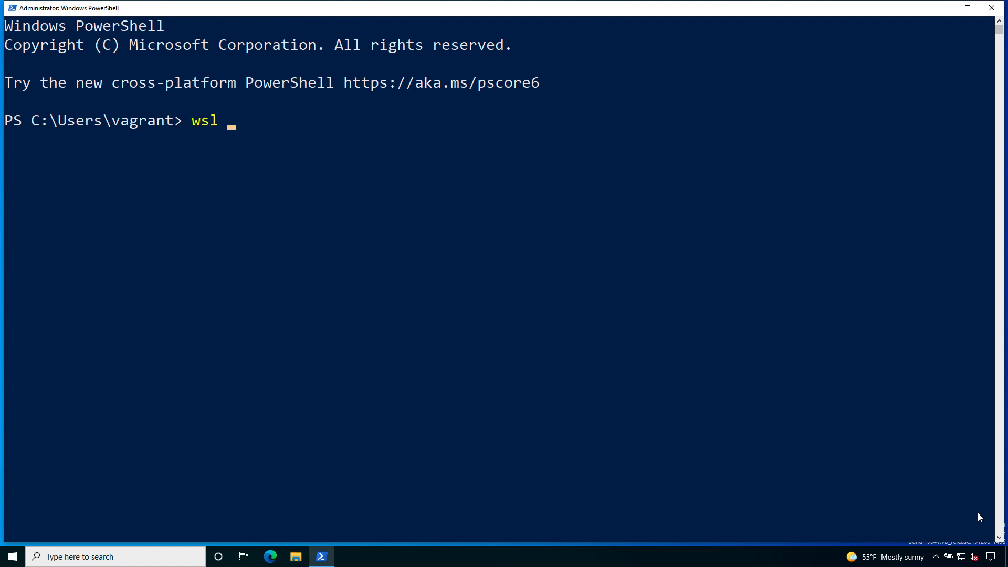
text(--hel)
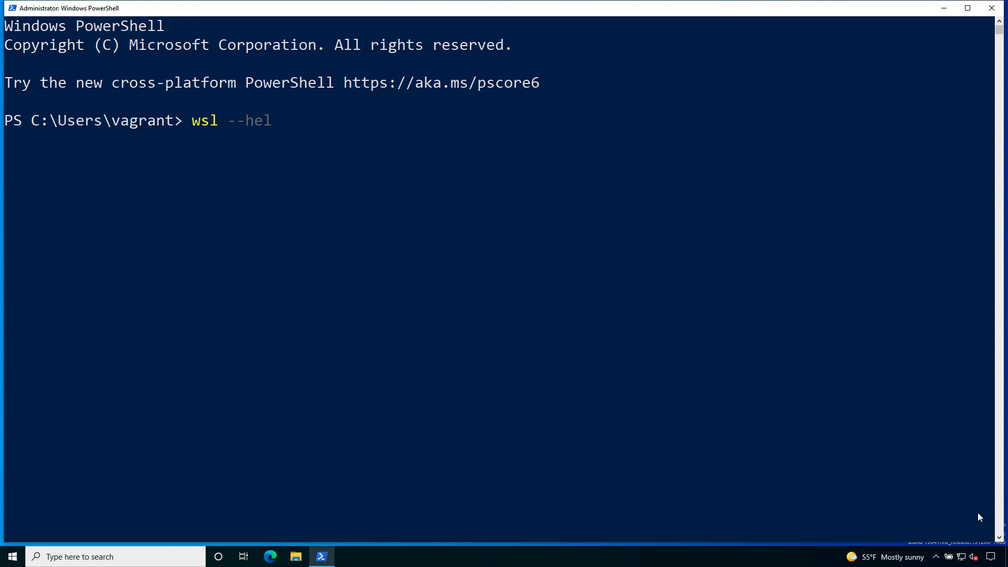
text(p)
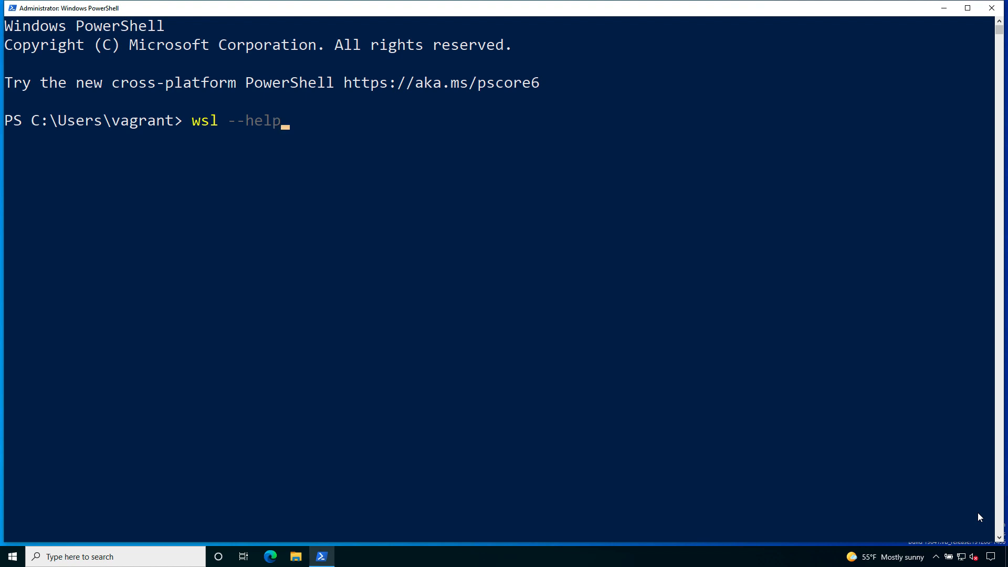
key(Enter)
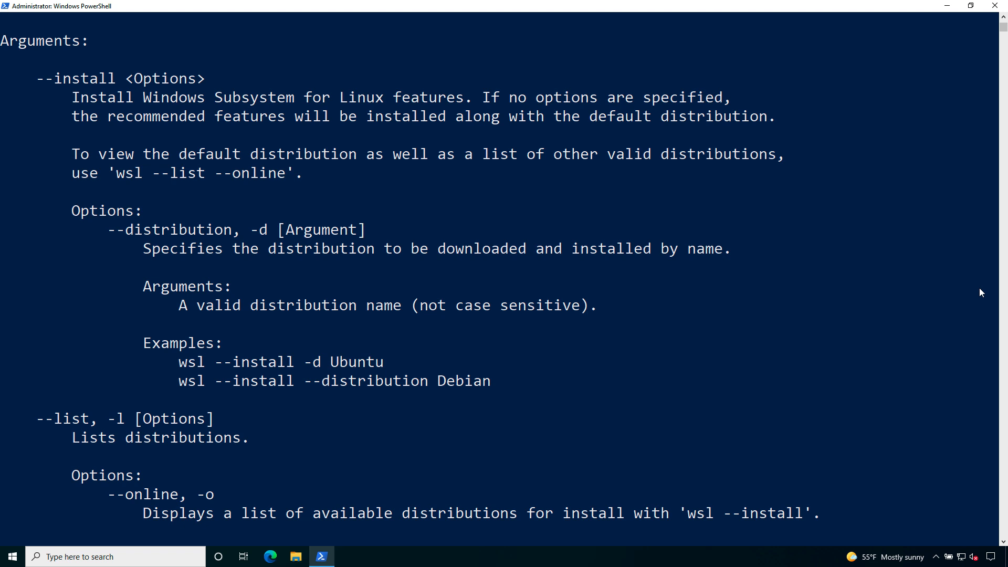
mouse_move(969, 369)
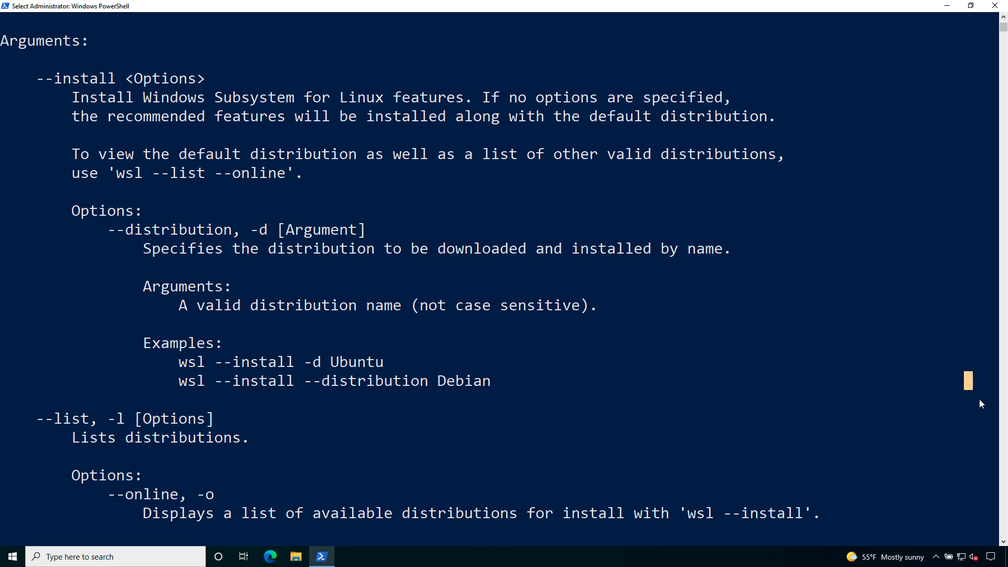
scroll(down, 3)
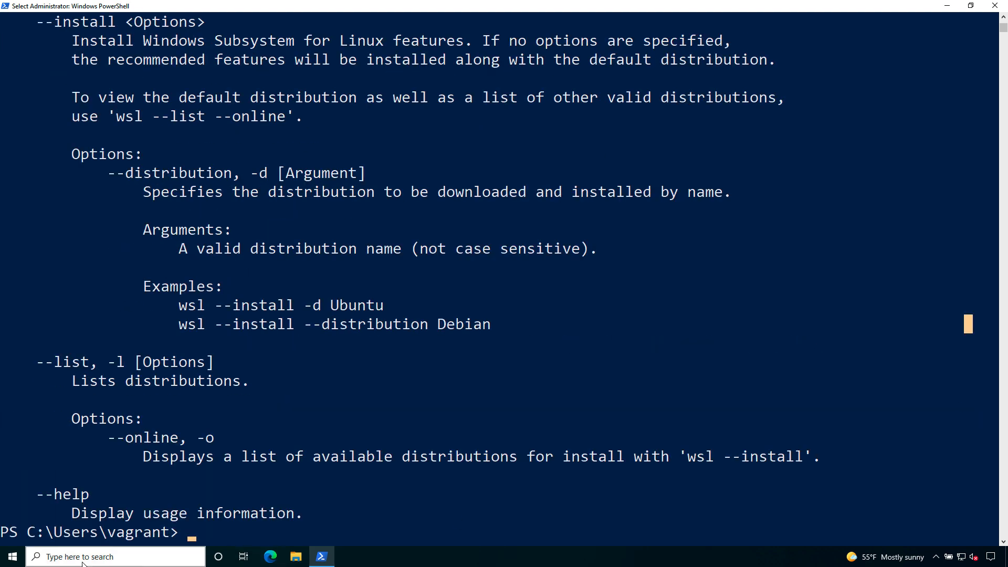
click(7, 556)
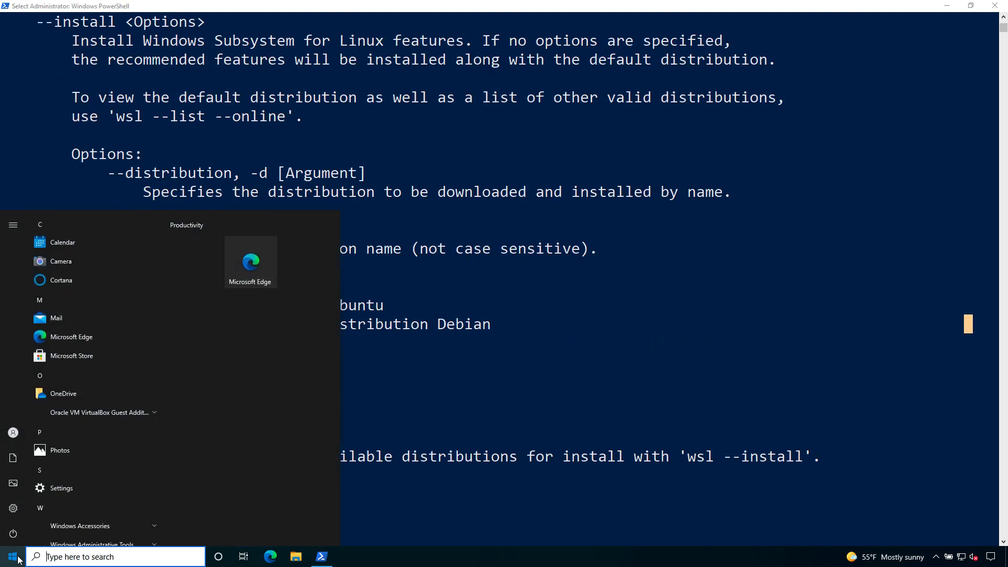
text(system Information)
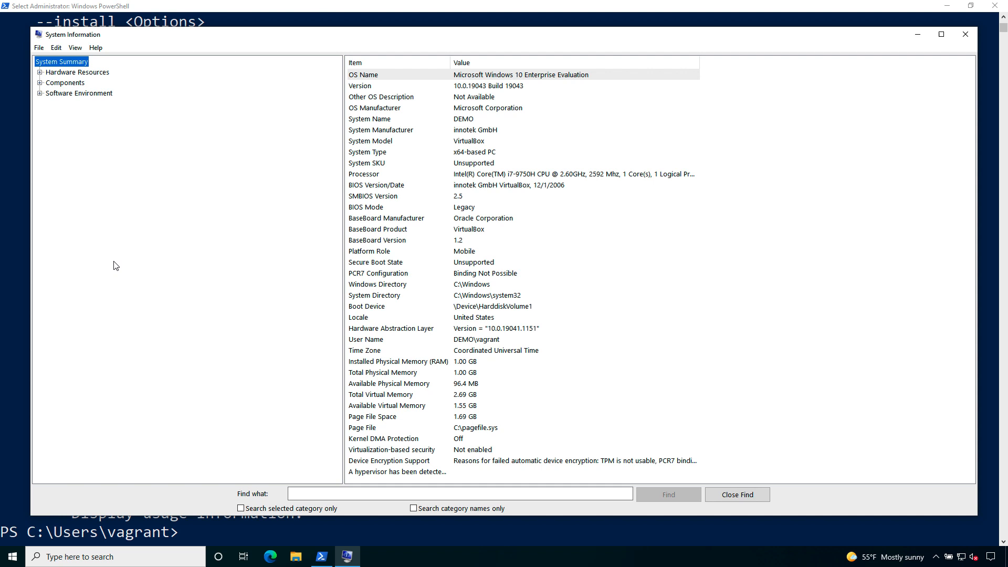
click(375, 86)
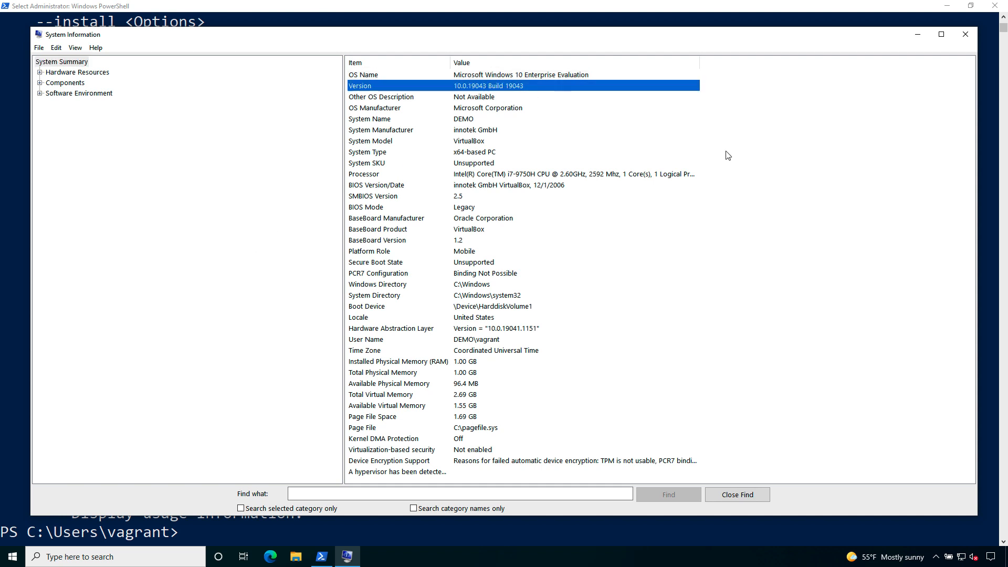
mouse_move(730, 158)
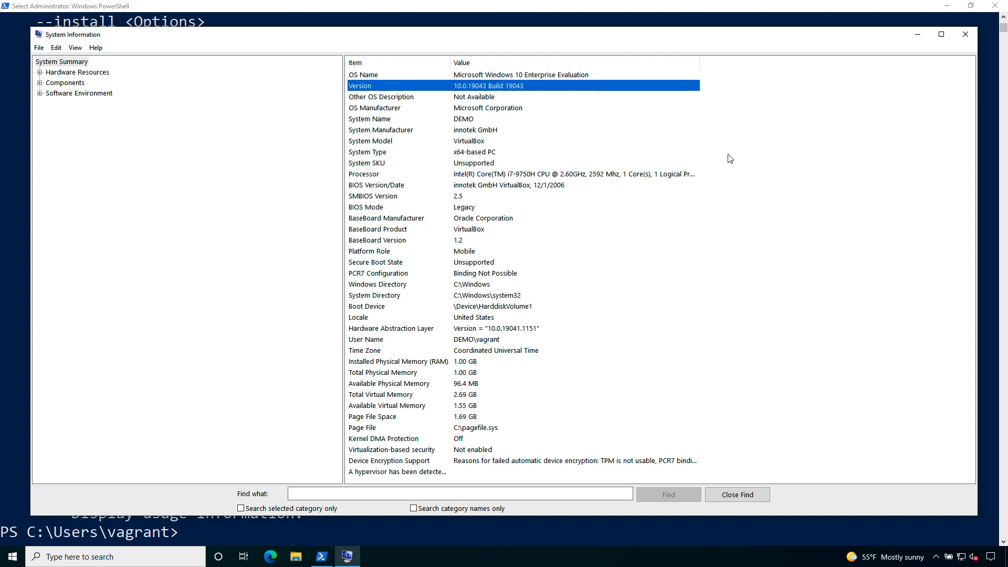
mouse_move(866, 122)
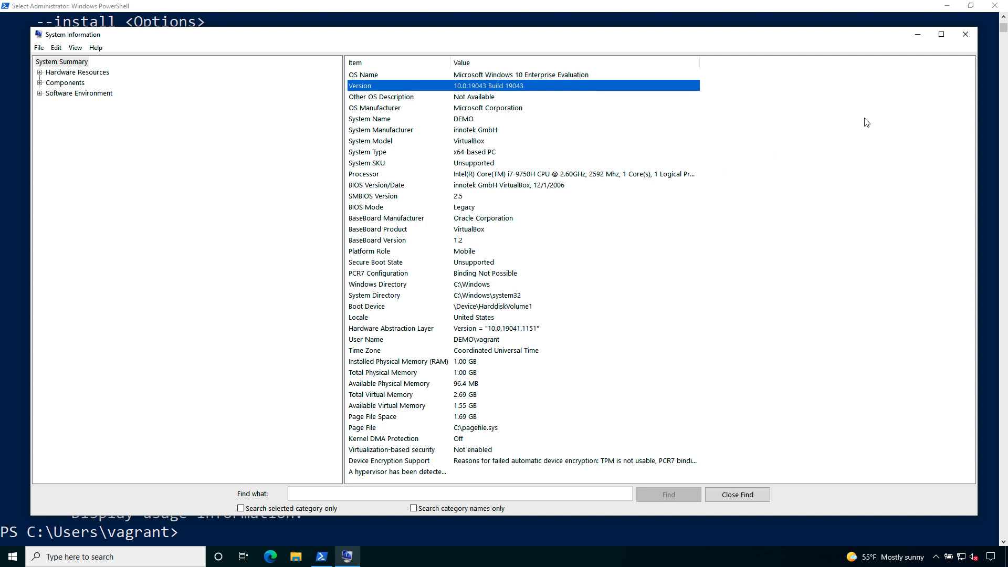
mouse_move(968, 35)
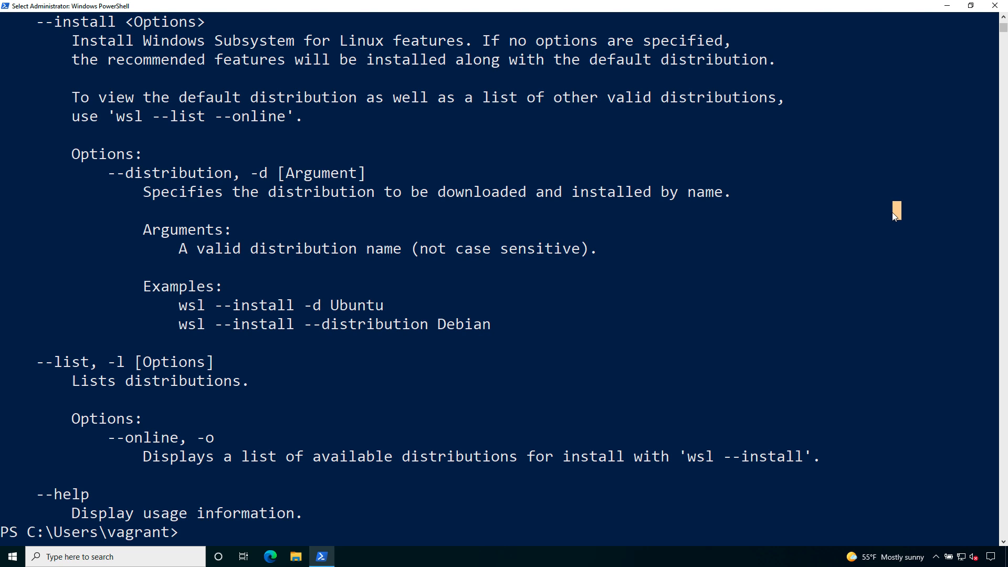
Run wsl --list -o to show installable distributions, with Ubuntu as default
text(wsl --)
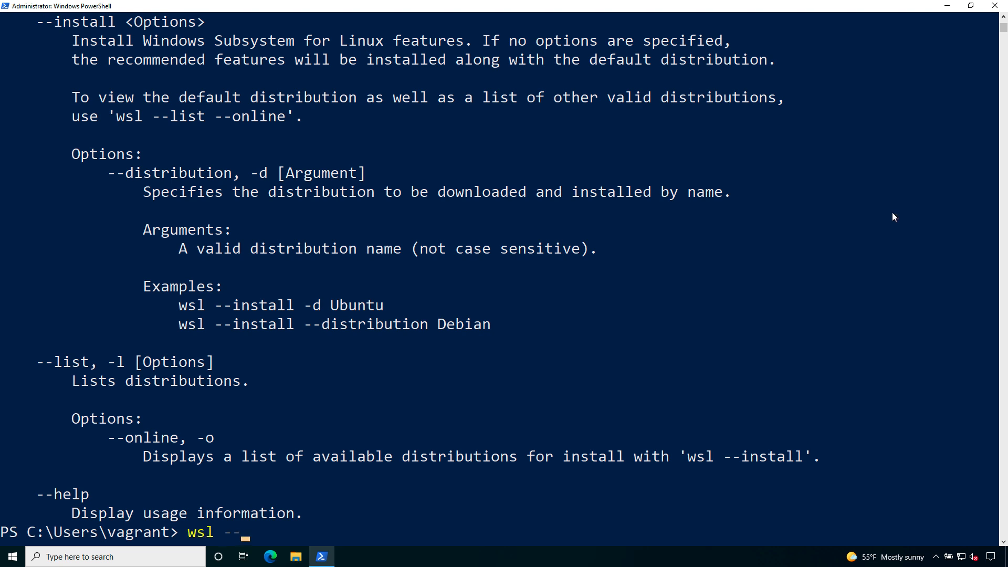
text(list -)
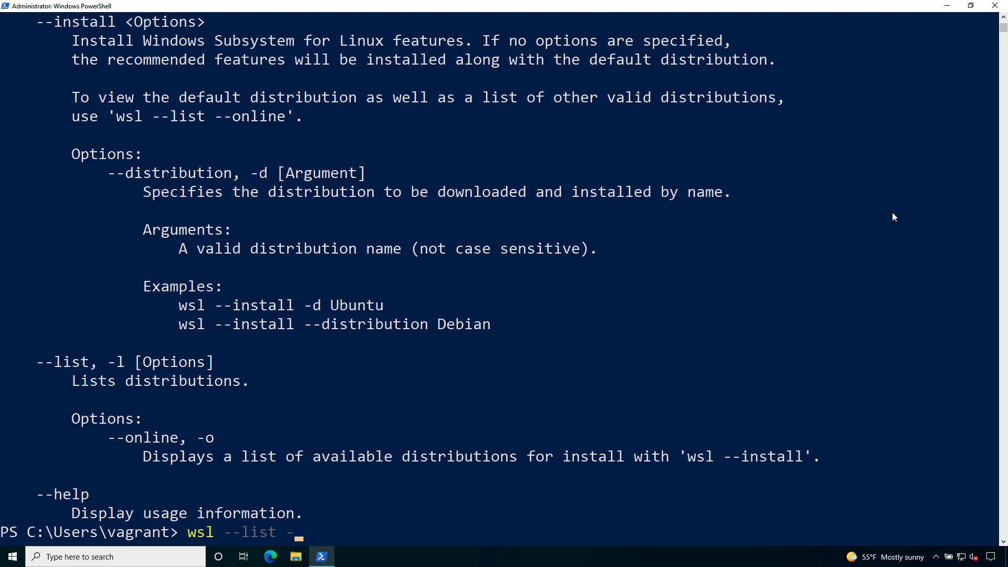
key(Enter)
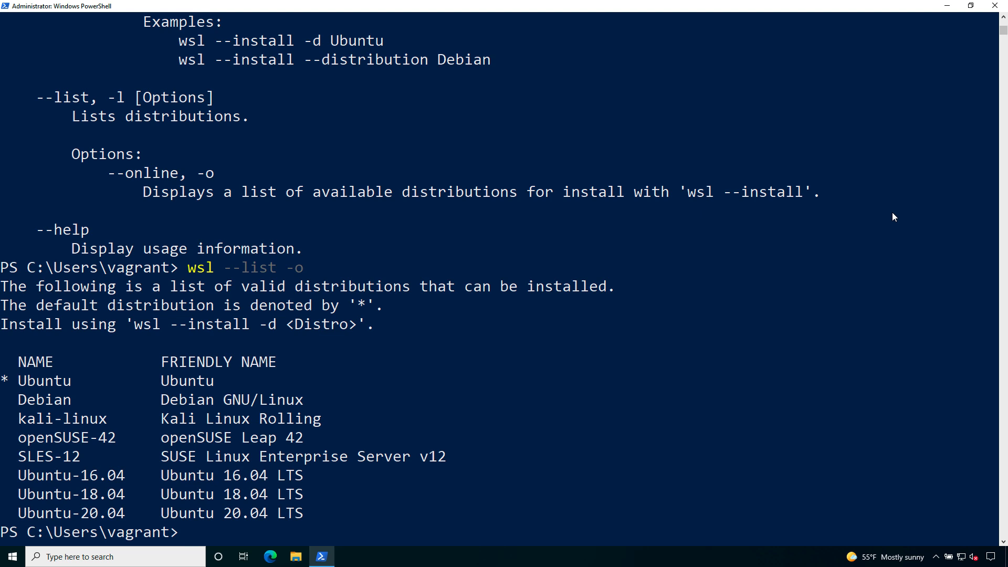
text(wsl)
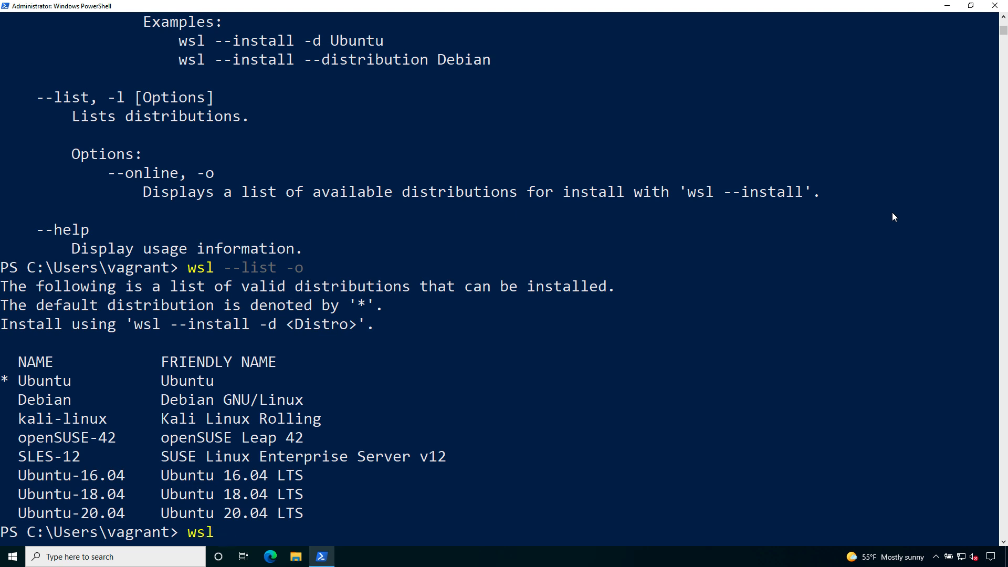
text(--install)
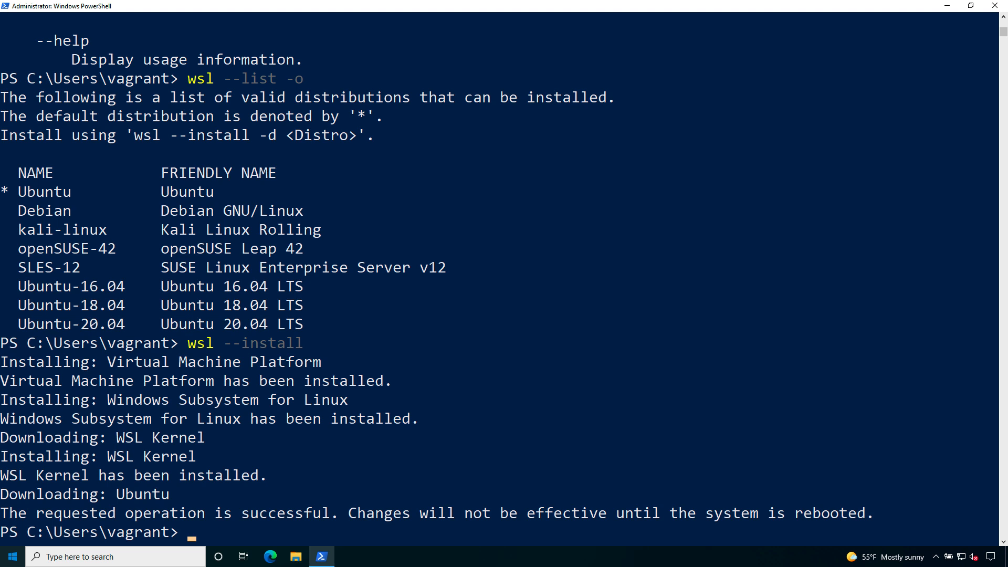
mouse_move(270, 542)
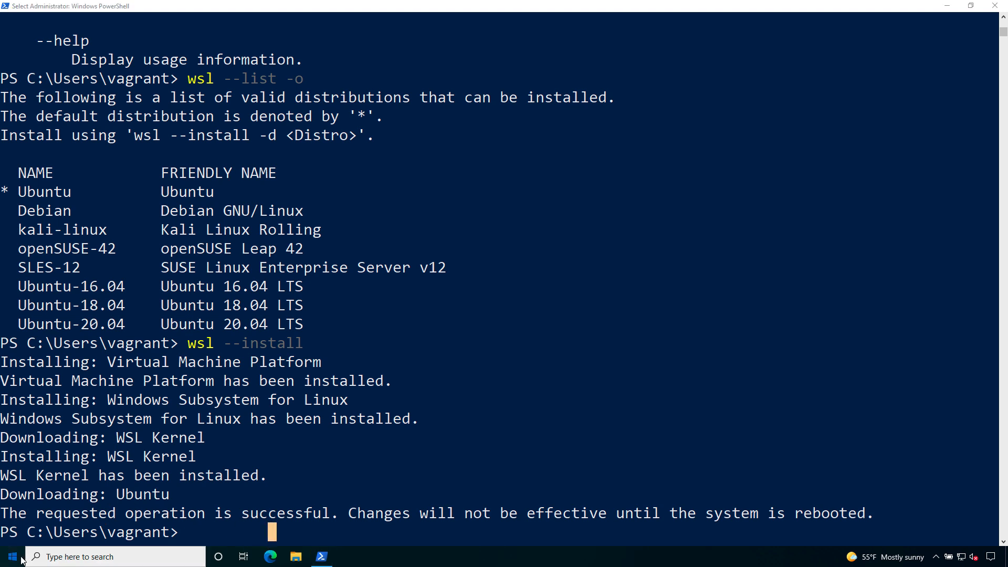
click(8, 555)
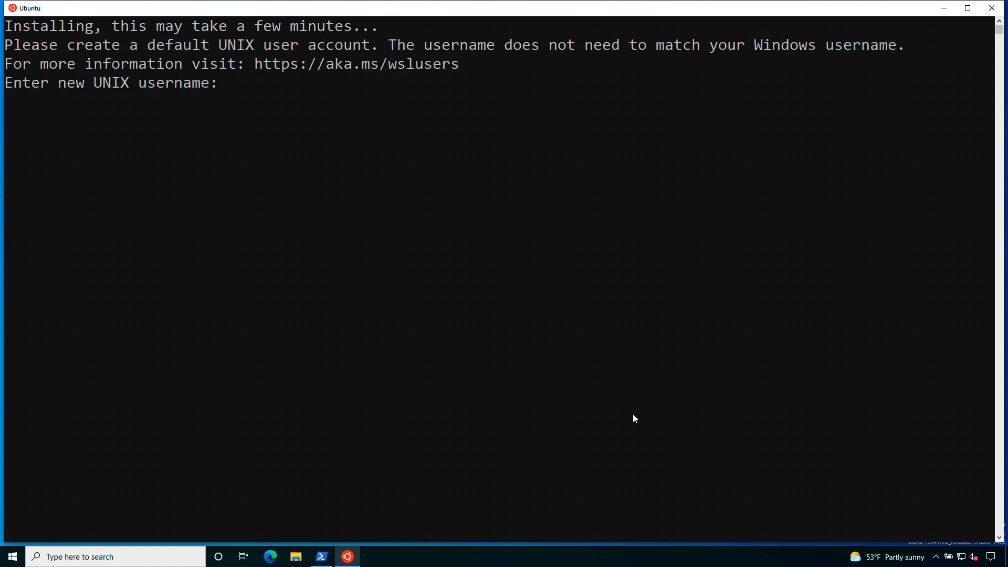
Enter and confirm the password for the new default Ubuntu UNIX user
text(luca)
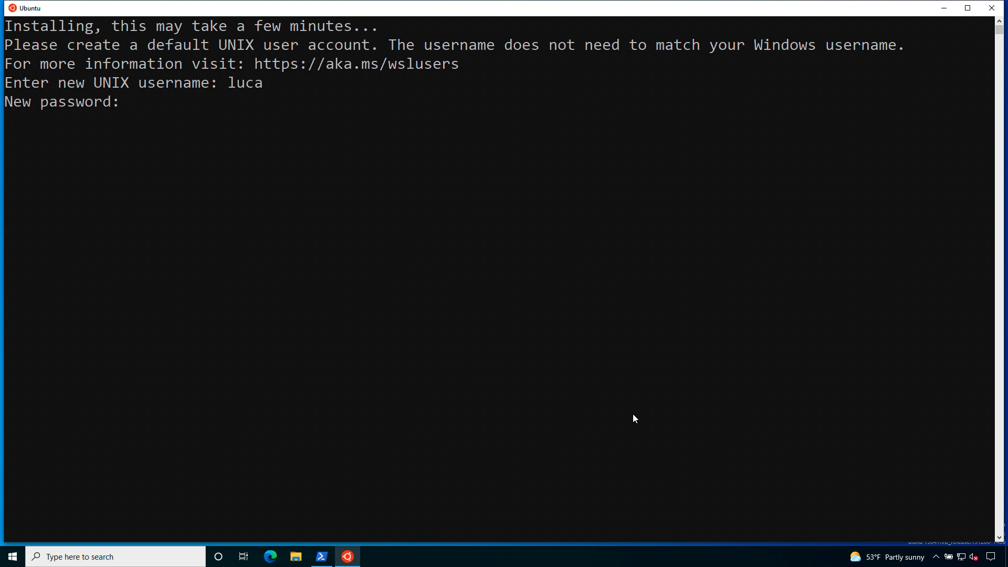
key(Enter)
text(apt)
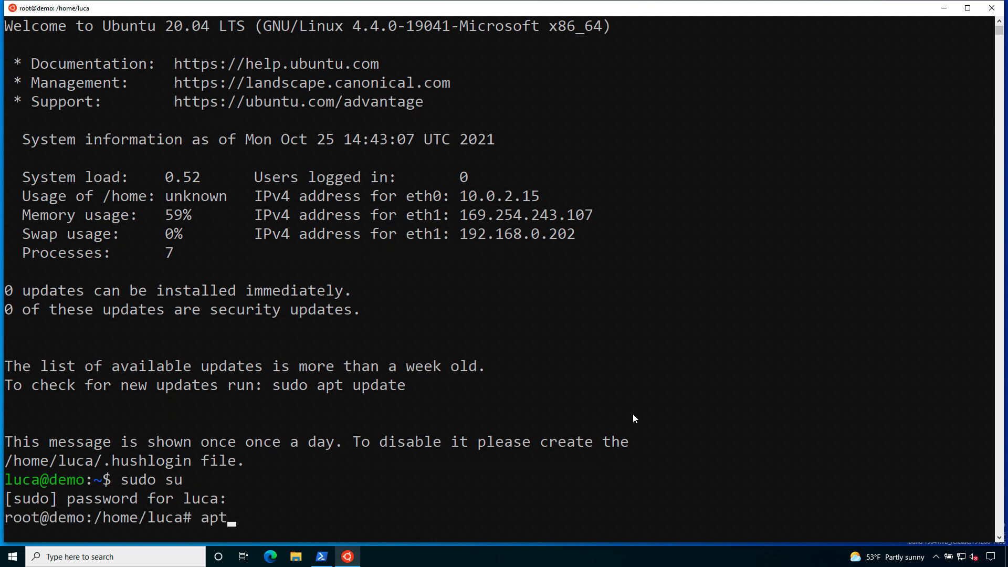
Refresh package lists with apt-get update as root and begin typing lsb_release -a
text(-ge)
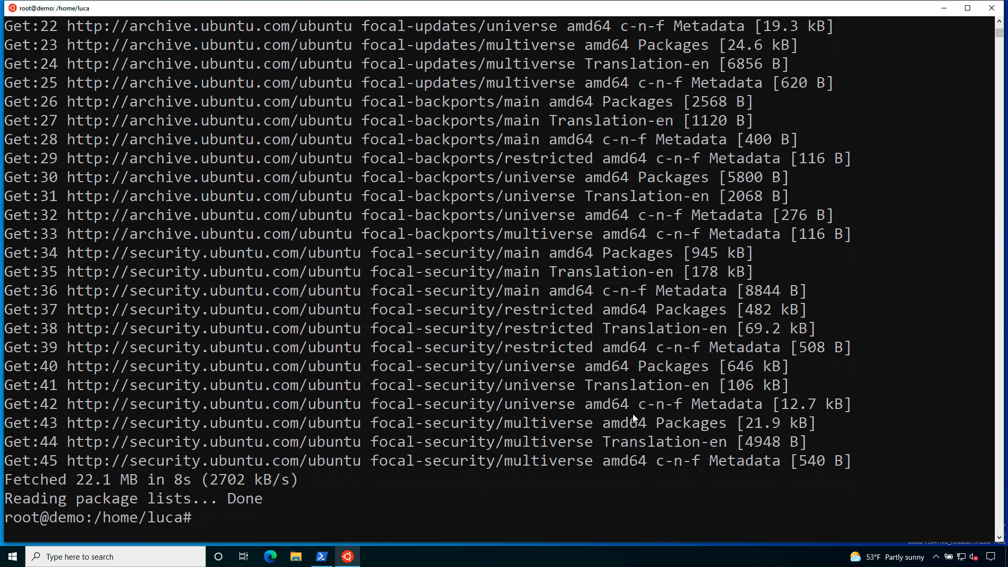
text(lsb_release -a)
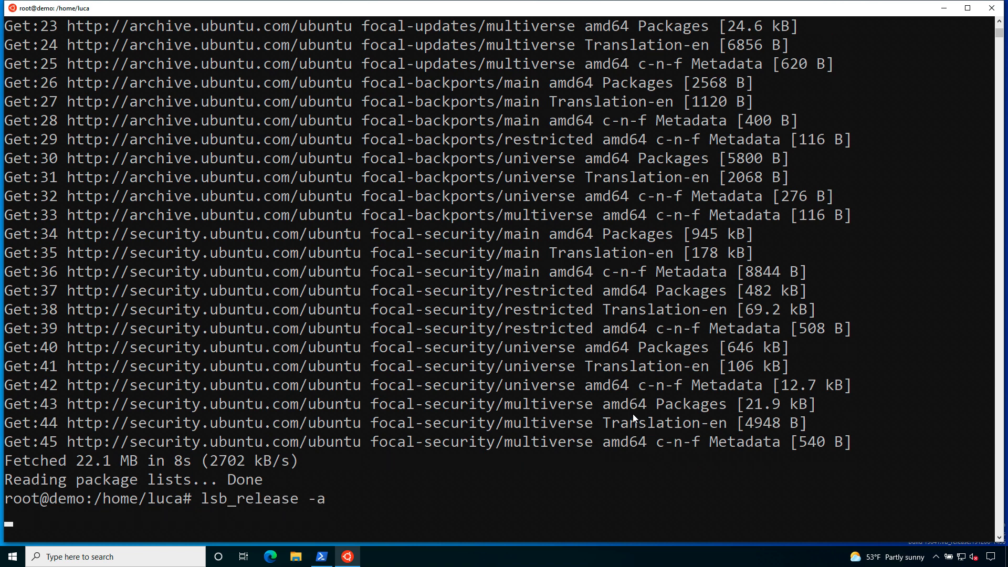
Confirm Ubuntu 20.04 LTS via lsb_release -a, then apt-get install ansible 2.9.6, answering y
key(Return)
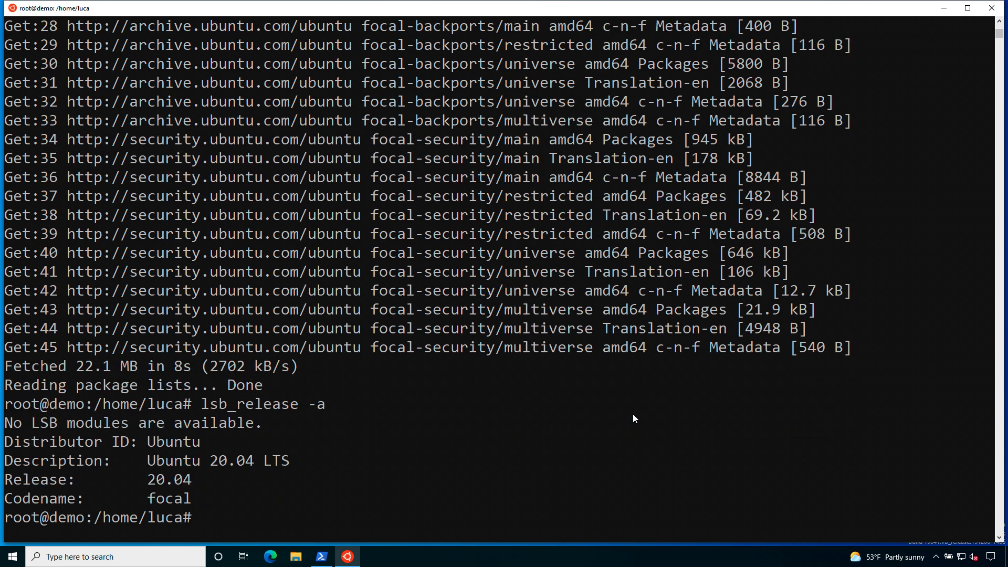
text(apt=)
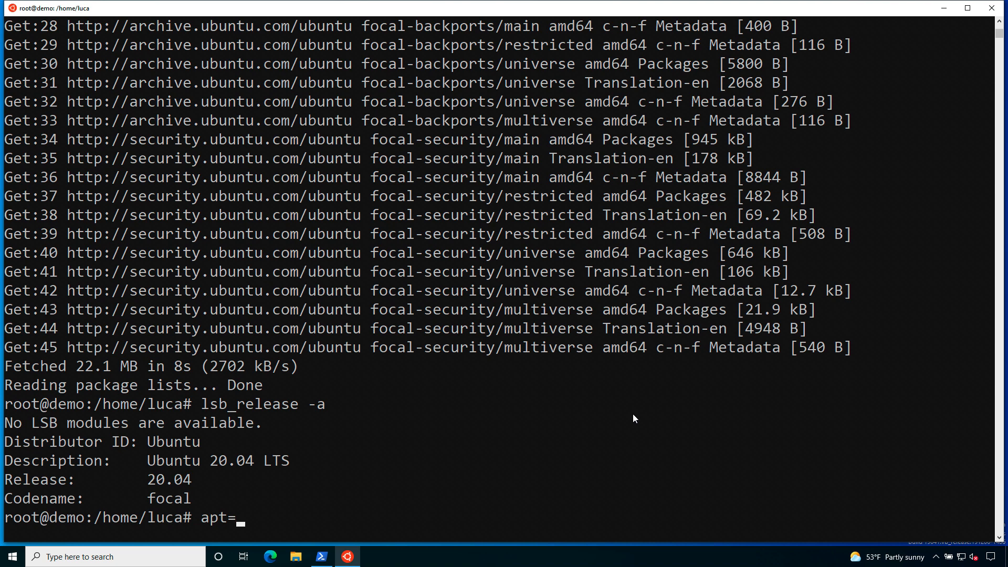
text(-get install)
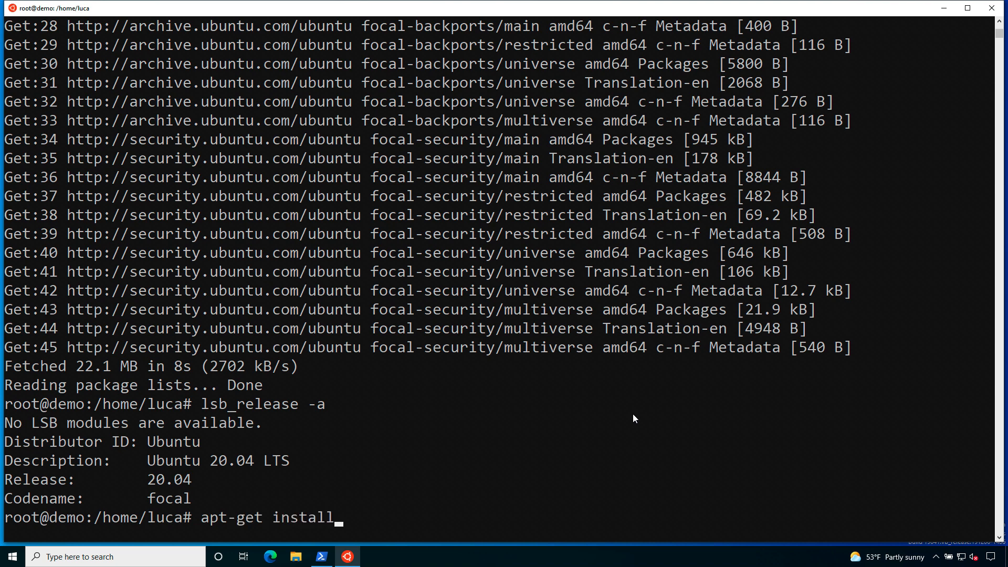
text(ansible)
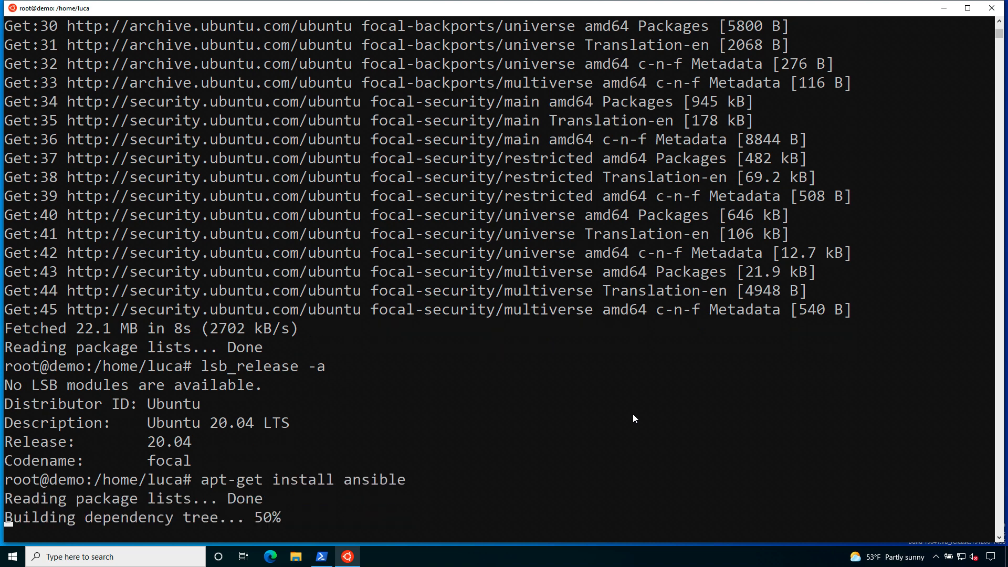
text(y)
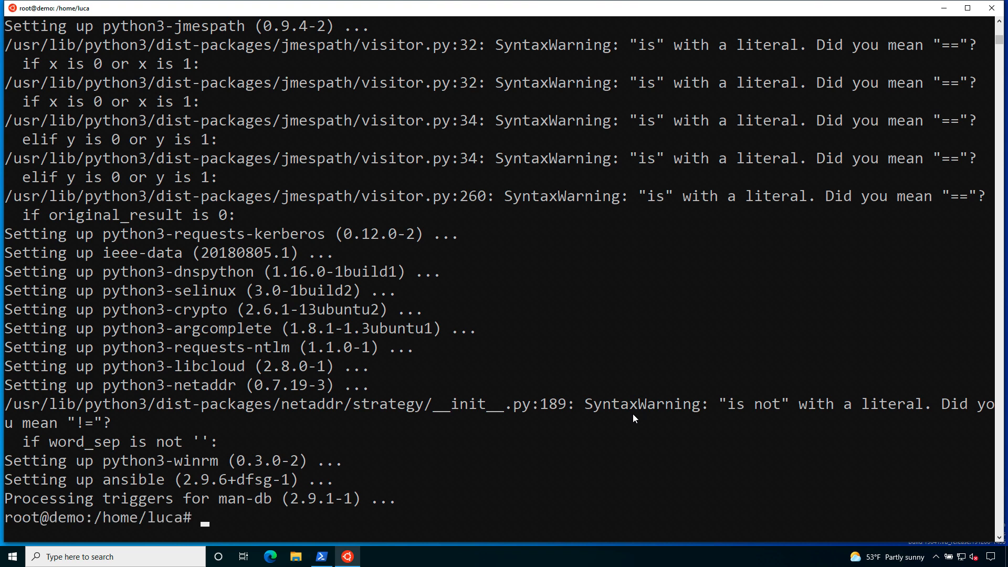
Enter ansible --version to confirm Ansible 2.9.6 is installed
text(ansib)
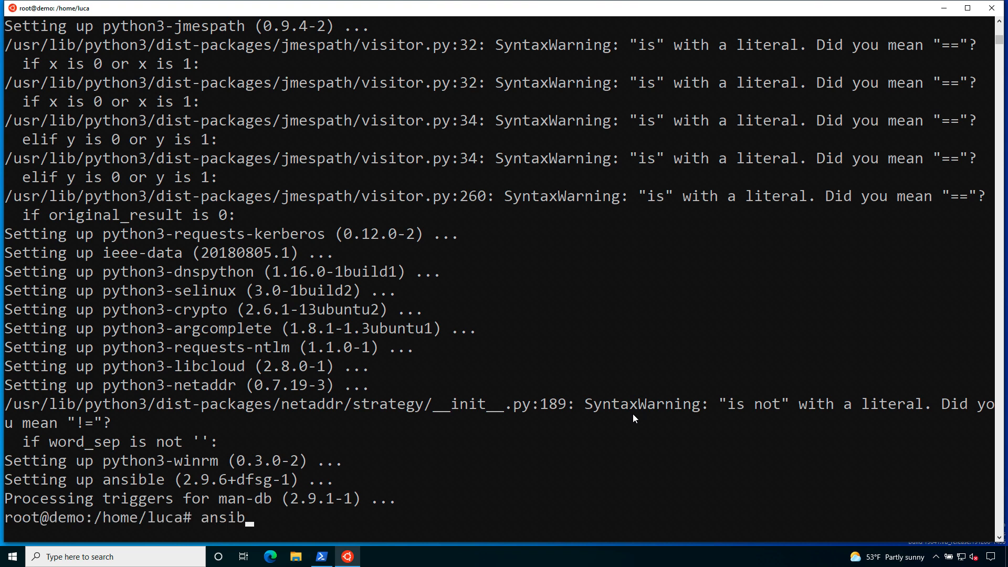
text(le --vers)
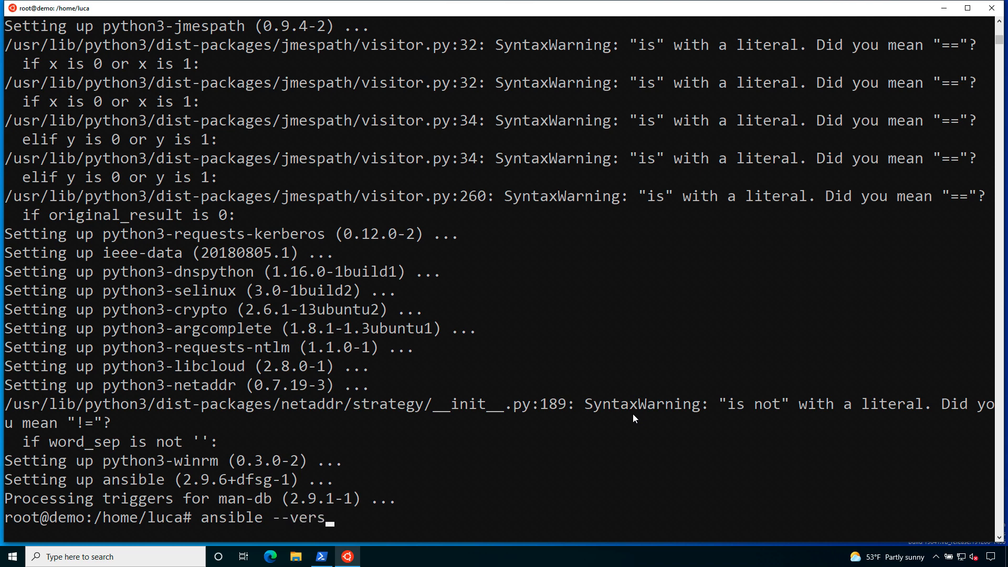
text(ion)
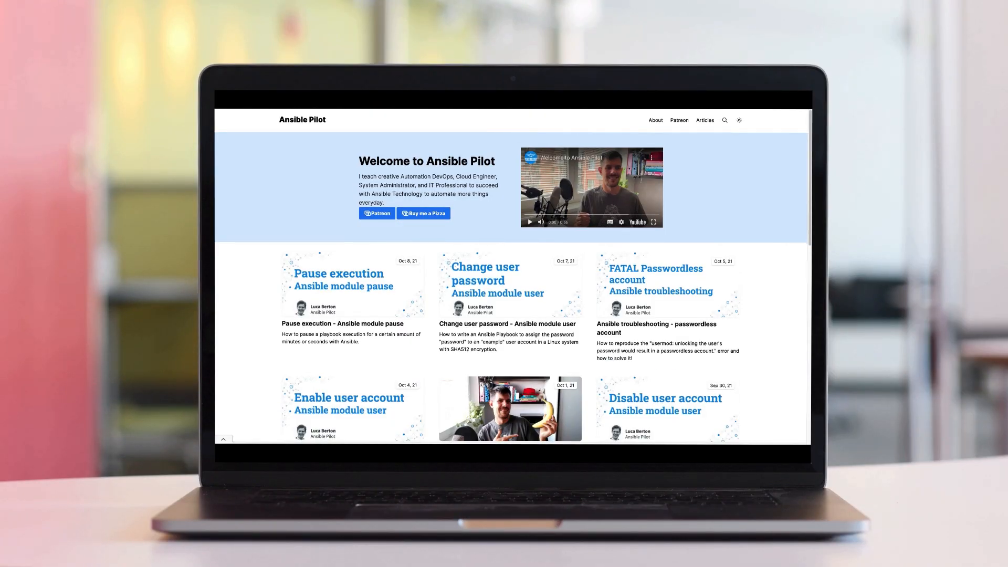
Play the Ansible Pilot welcome video and scroll down to More posts and the footer
click(528, 222)
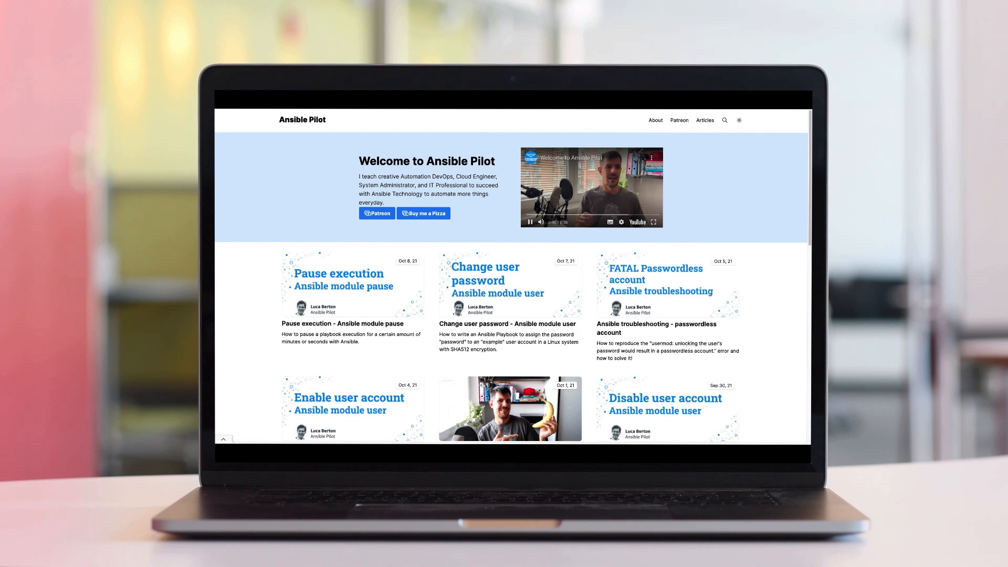
scroll(down, 3)
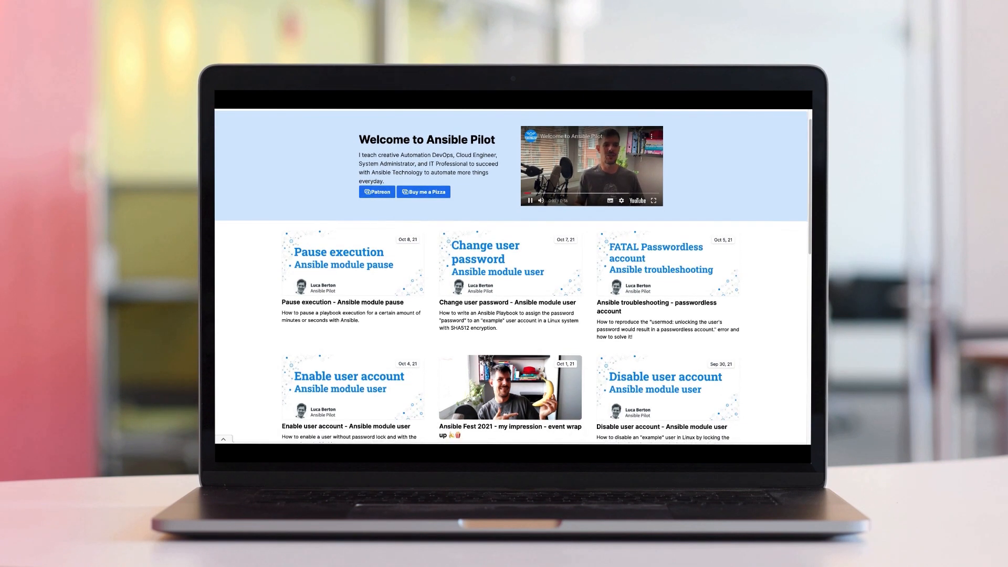
scroll(down, 3)
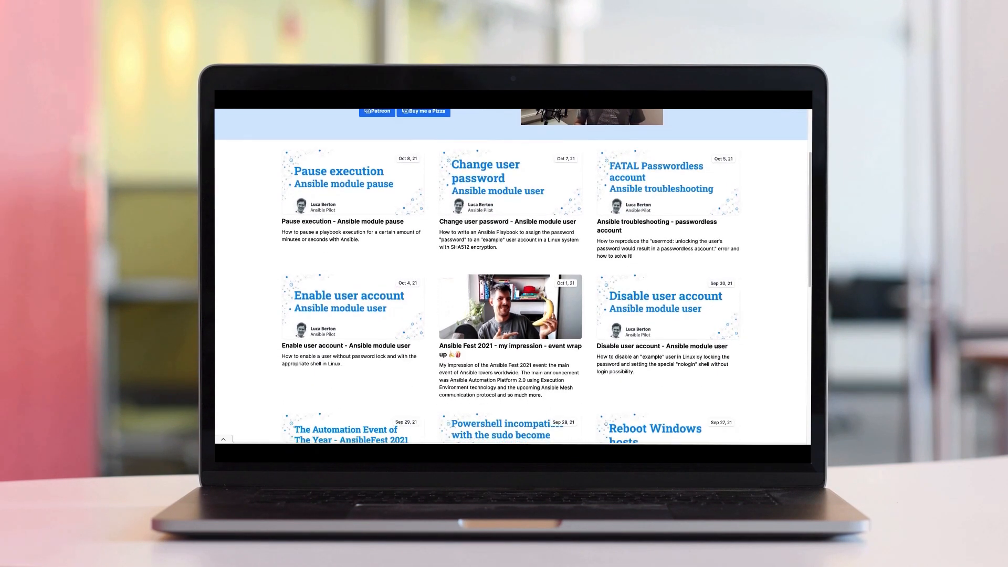
scroll(down, 3)
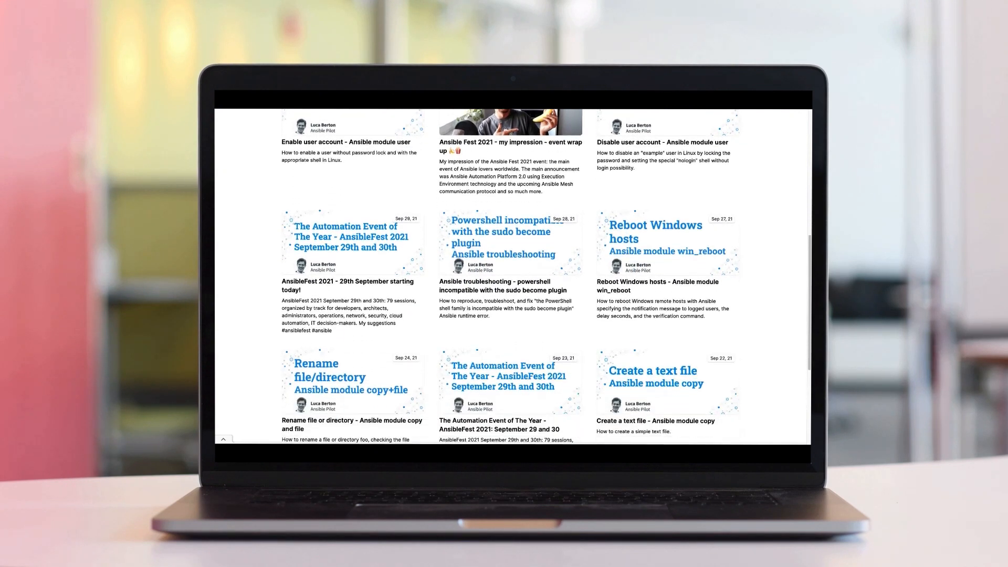
scroll(down, 3)
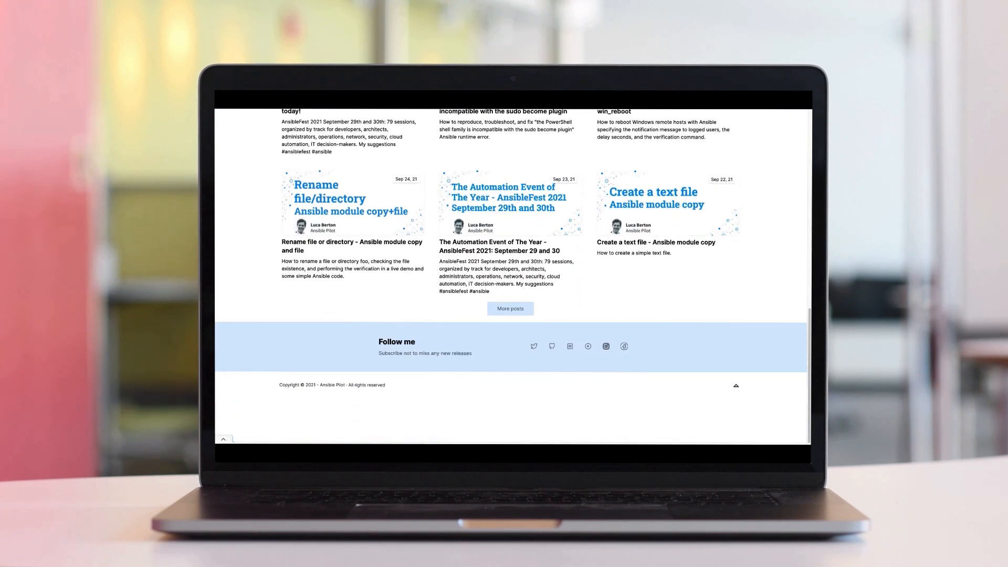